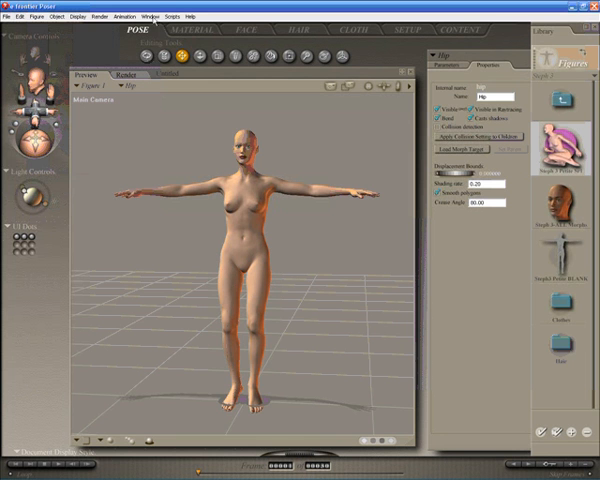
Show the content library and switch its category to Poses.
left_click(151, 17)
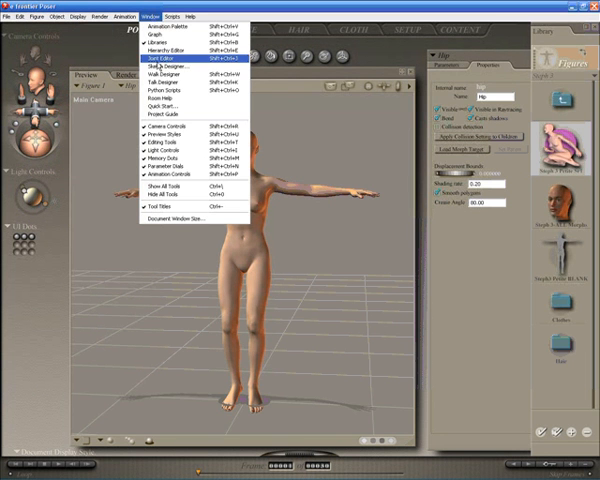
left_click(188, 58)
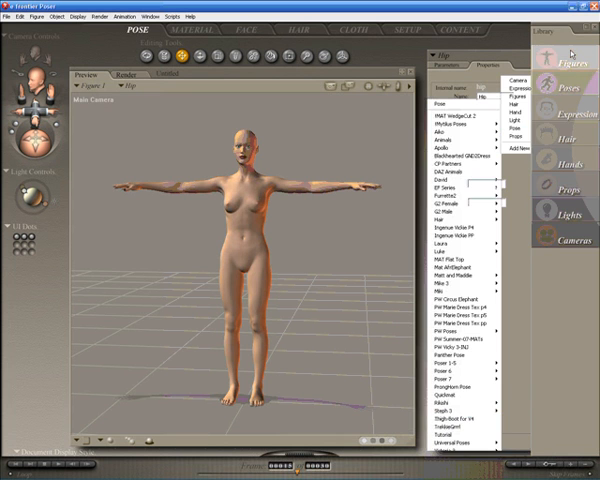
left_click(558, 62)
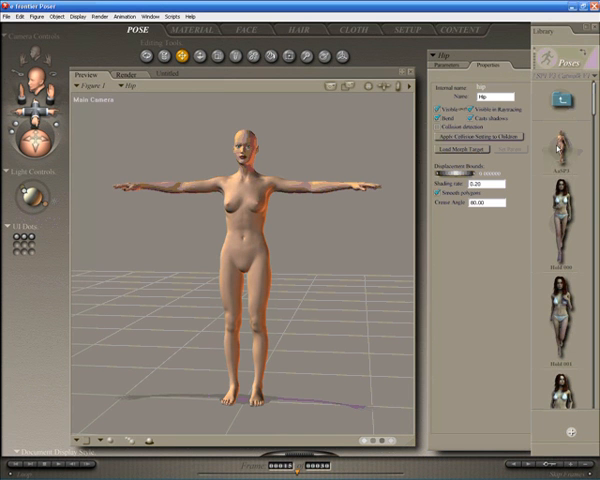
left_click(560, 155)
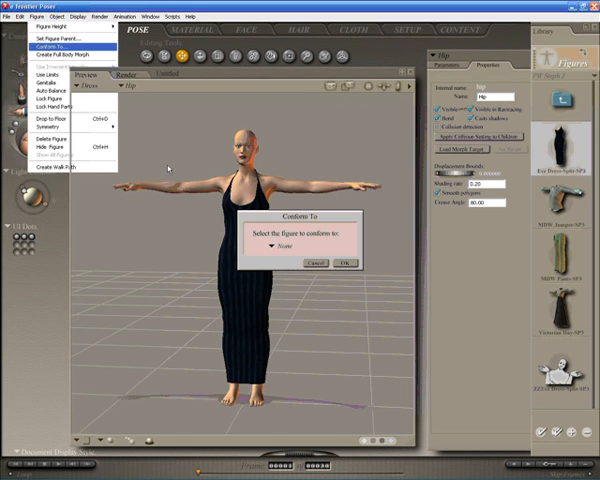
Conform the long black dress to Figure 1, then enter the Cloth room.
left_click(302, 248)
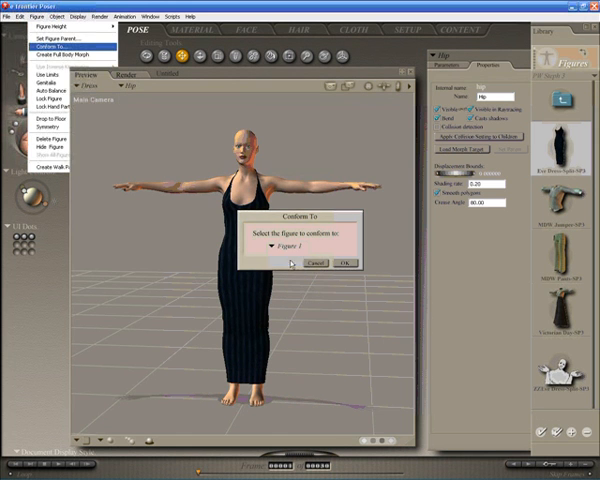
left_click(345, 263)
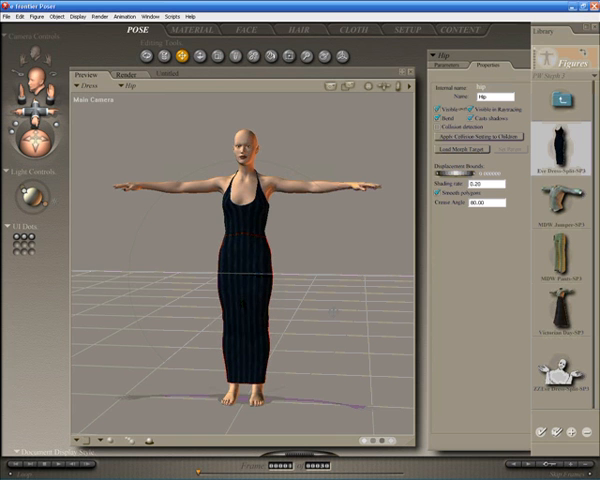
left_click(353, 29)
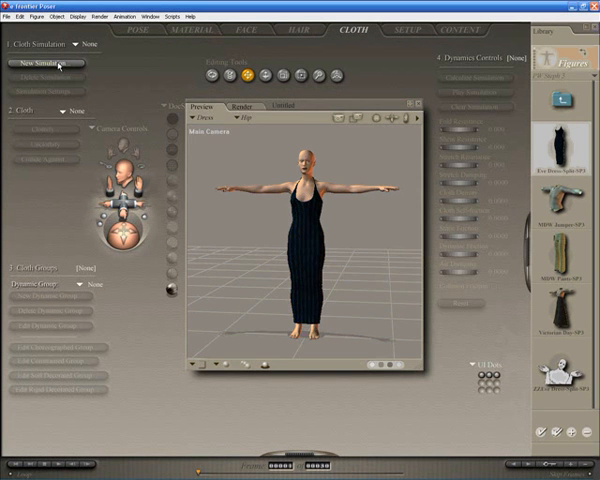
Create cloth simulation Sim_1 and clothify the dress's Hip section.
left_click(43, 63)
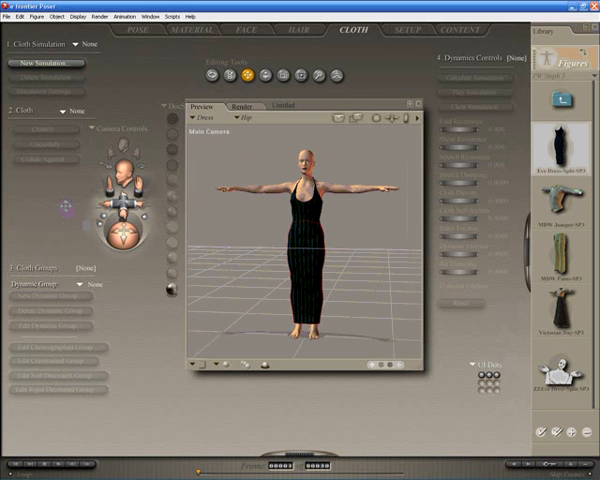
left_click(45, 63)
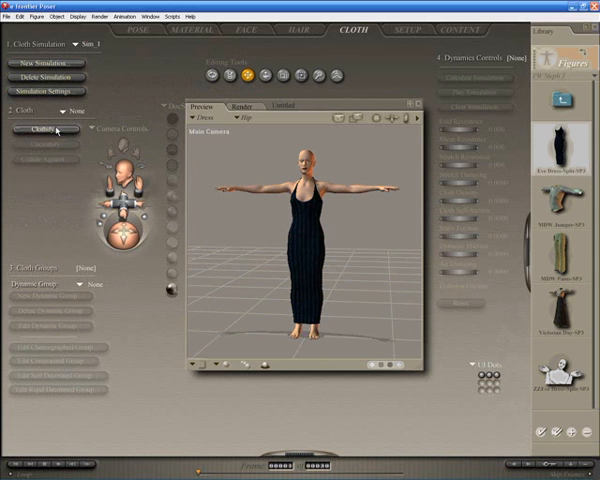
left_click(46, 129)
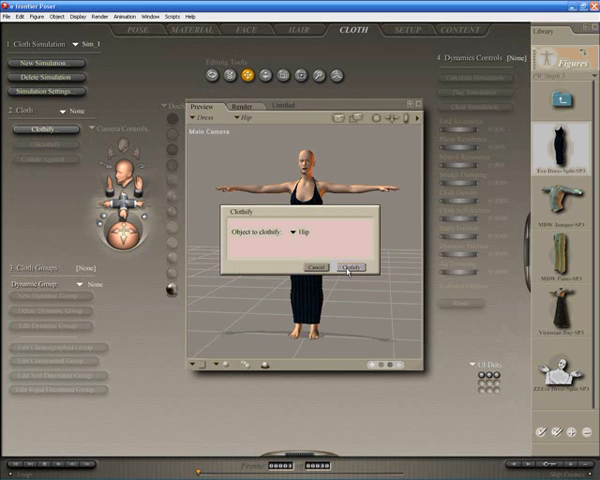
left_click(352, 267)
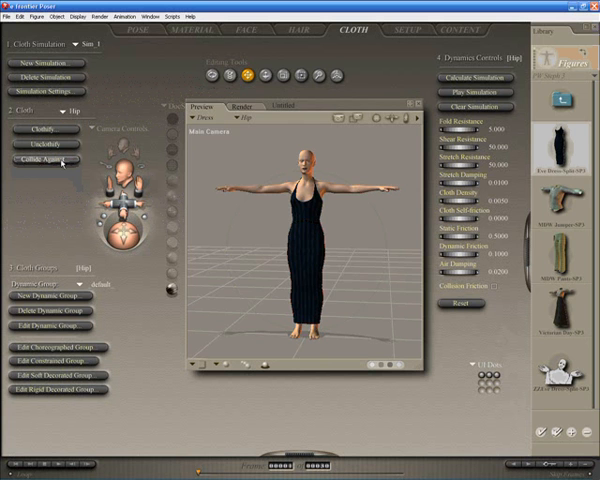
Add Figure 1 as the dress cloth's collision object, draping from zero pose.
left_click(44, 158)
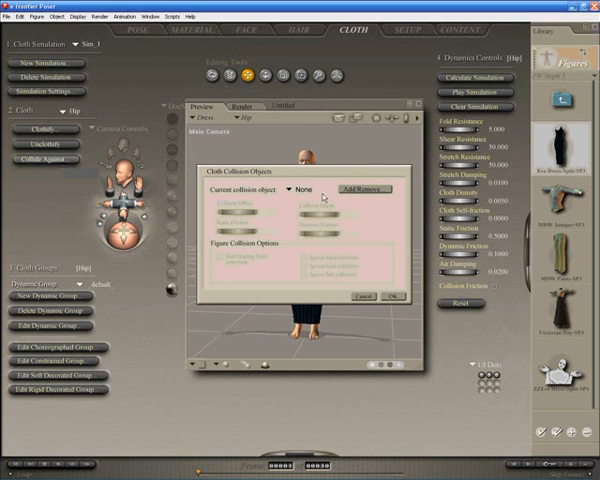
left_click(364, 188)
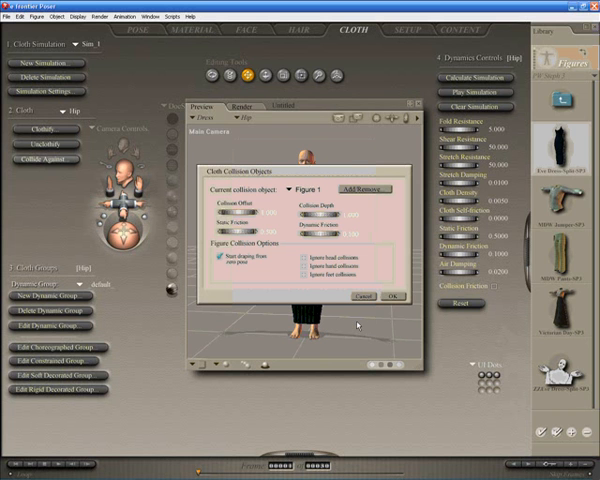
left_click(401, 296)
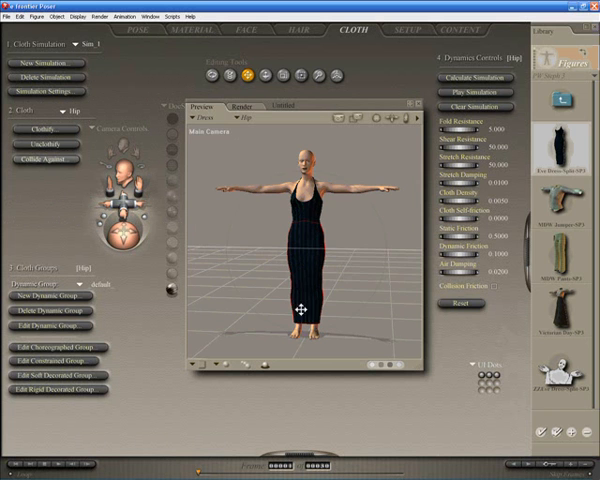